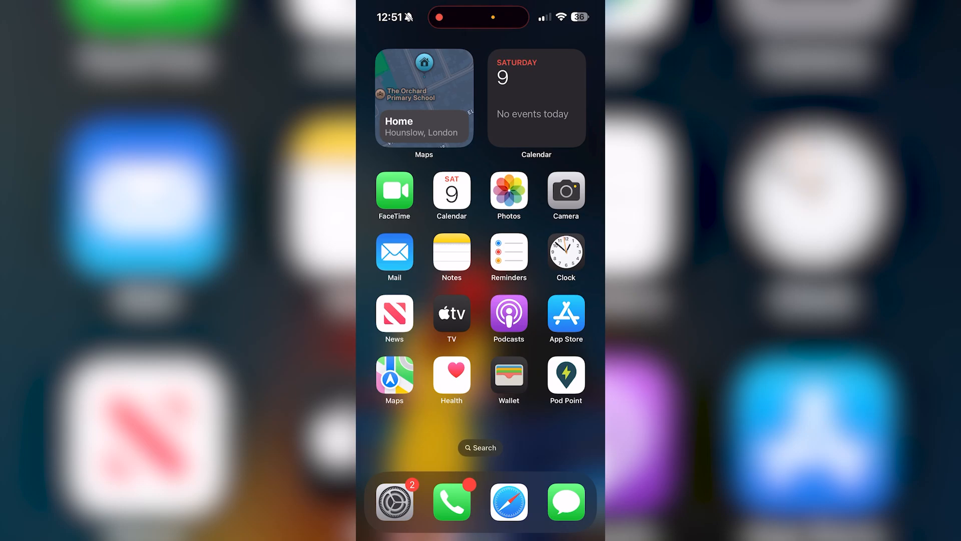
Launch the Settings app from the Home Screen dock.
scroll("left", 3)
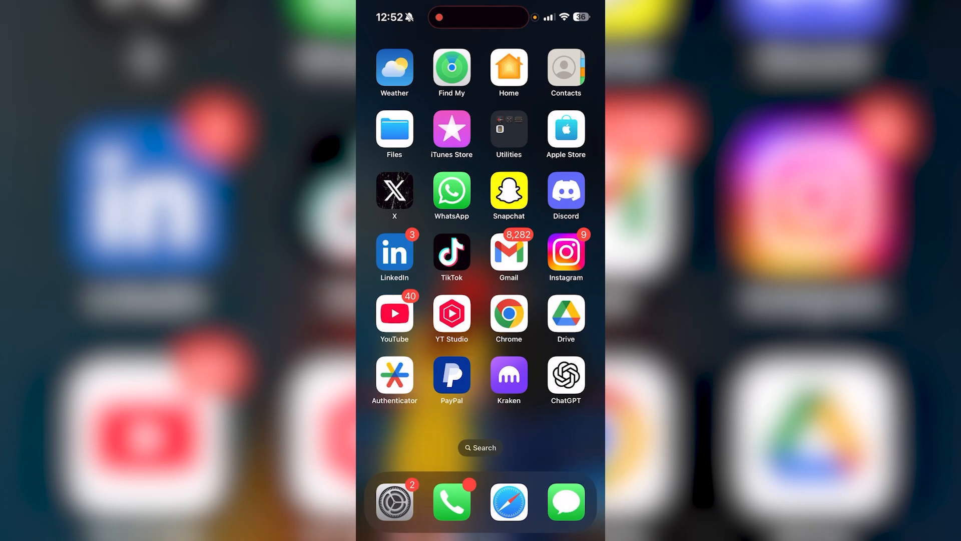
left_click(395, 503)
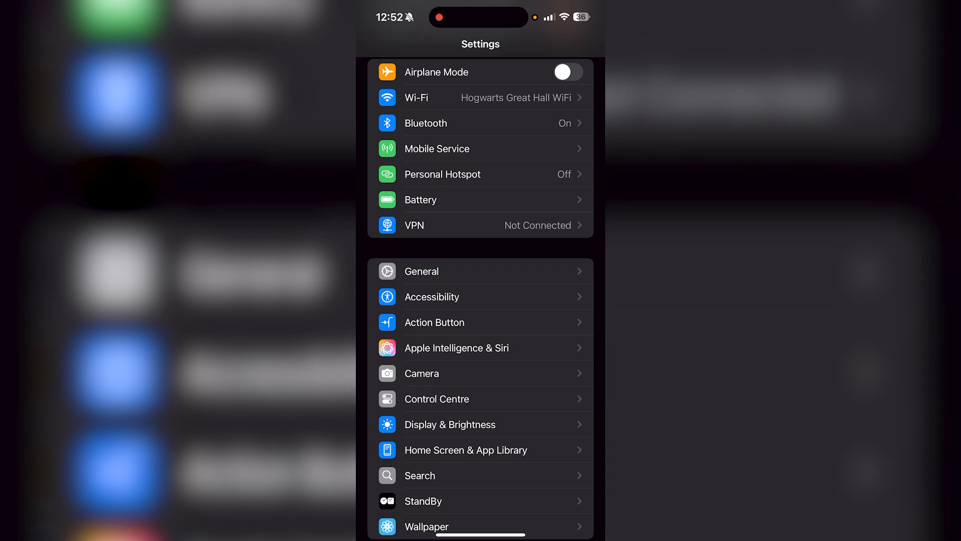
Go to the Apps section of Settings listing installed apps.
scroll("down", 3)
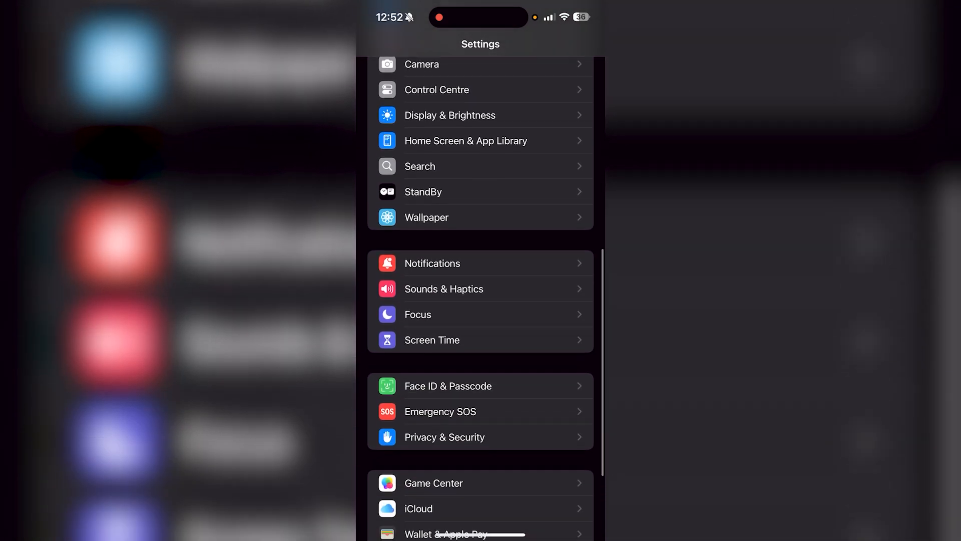
scroll("down", 3)
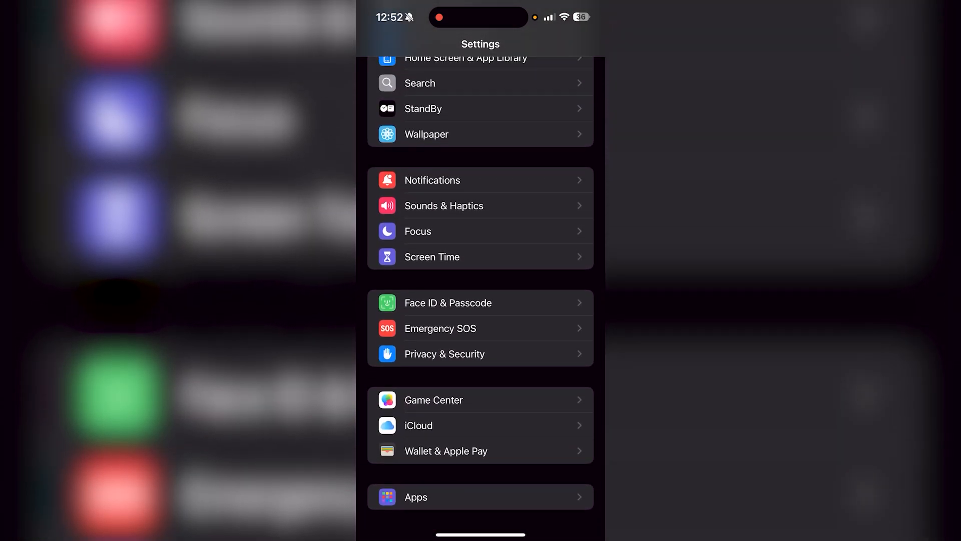
left_click(417, 497)
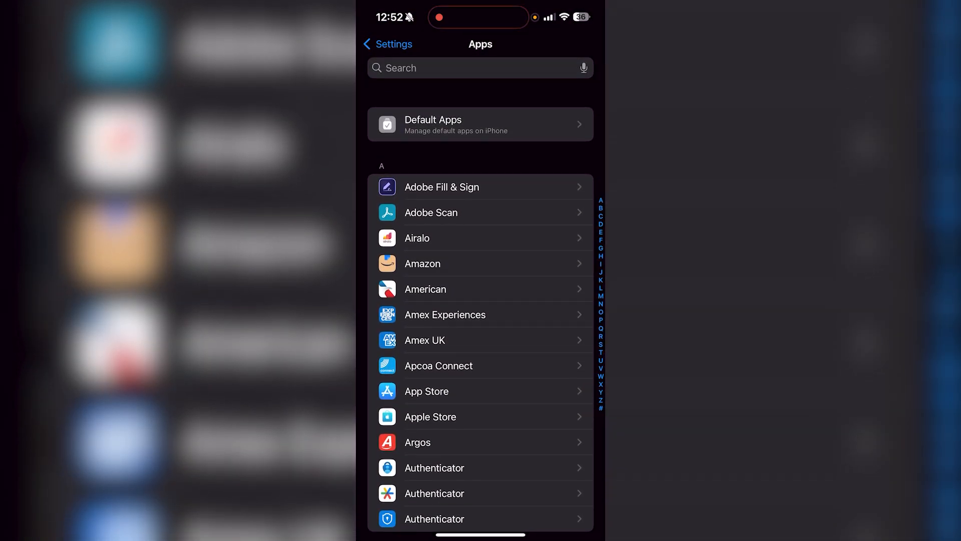
Search the Apps list for "Wha" and open WhatsApp's settings page.
left_click(474, 68)
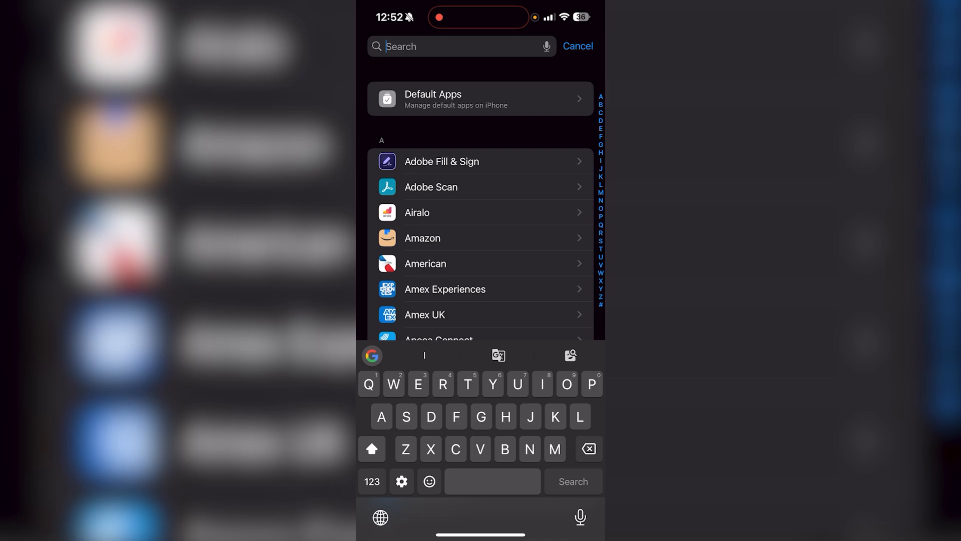
type("Wha")
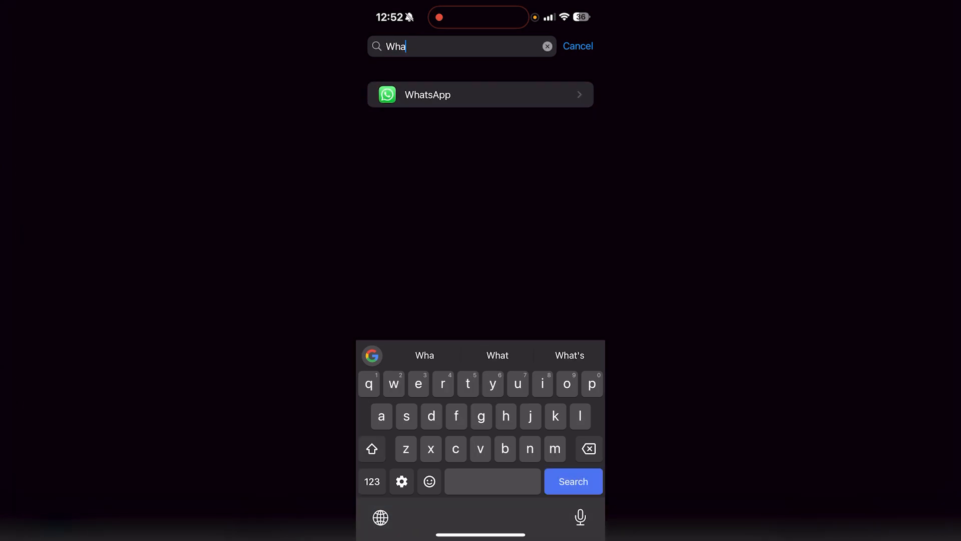
left_click(480, 94)
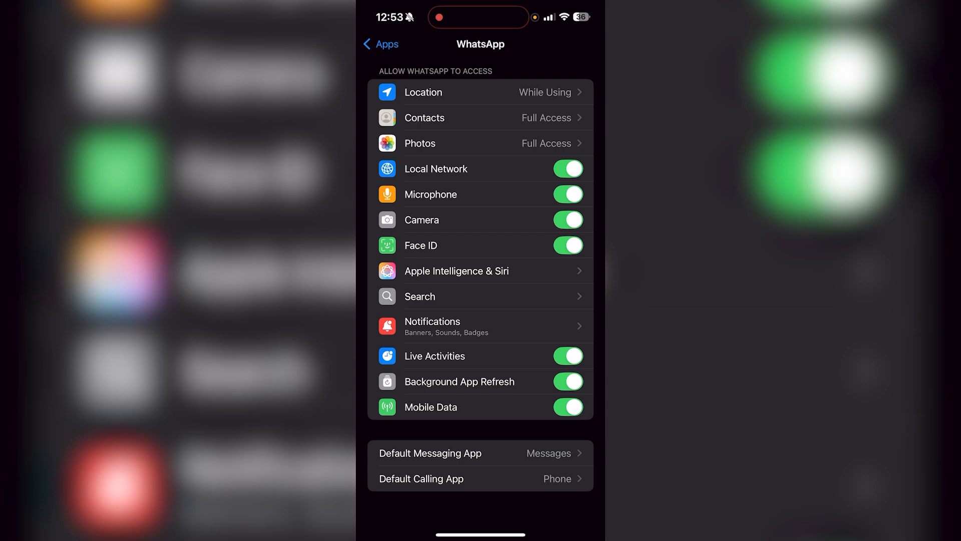
Open WhatsApp's Contacts access page showing Full Access selected.
left_click(480, 118)
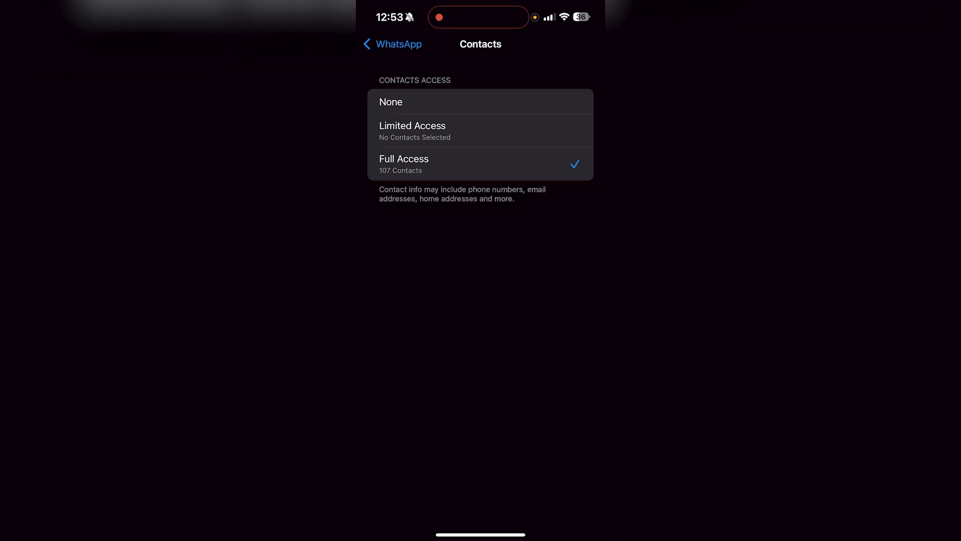